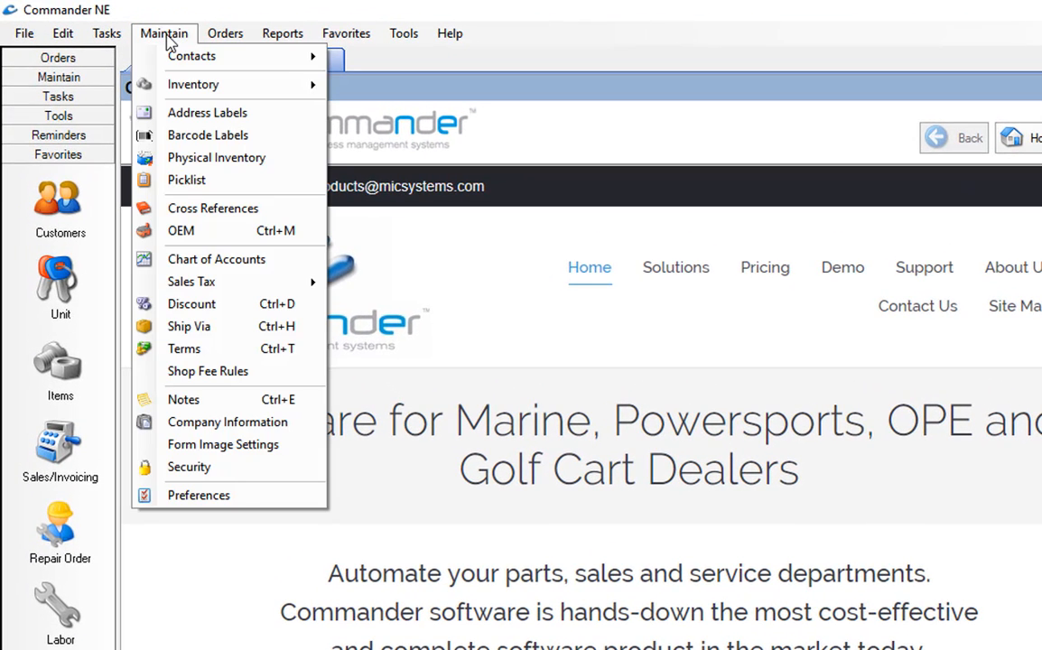
mouse_move(191, 282)
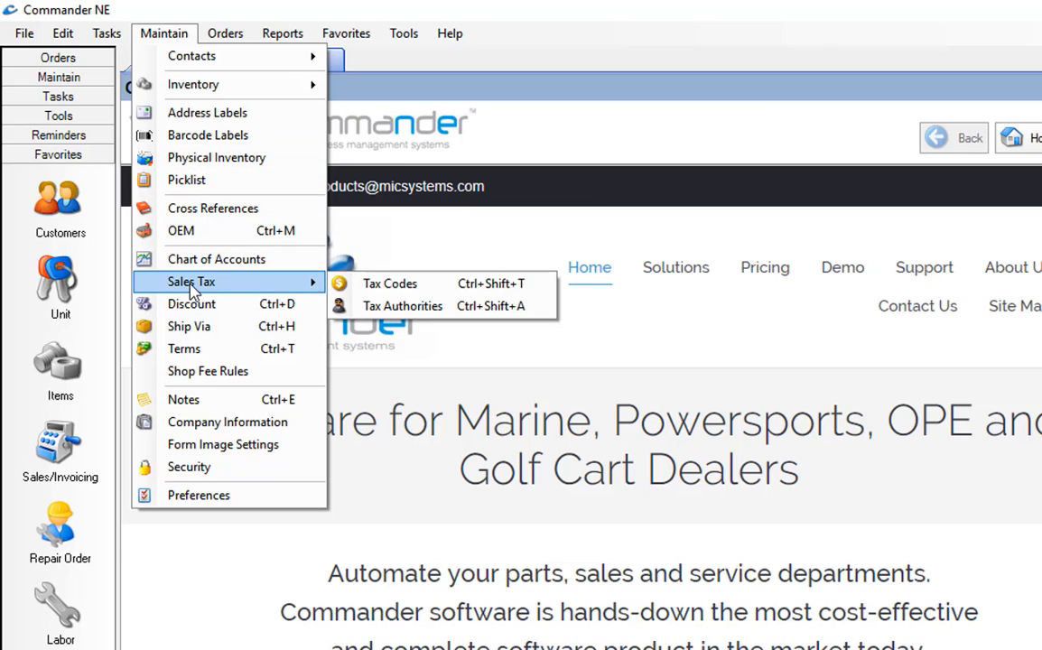
mouse_move(390, 284)
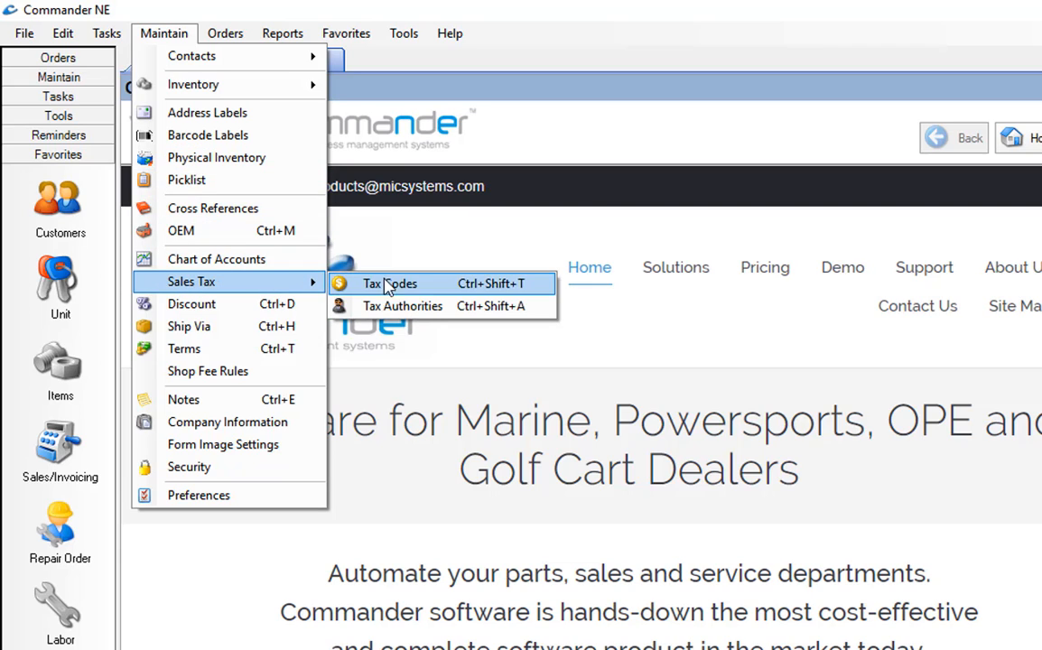
mouse_move(401, 305)
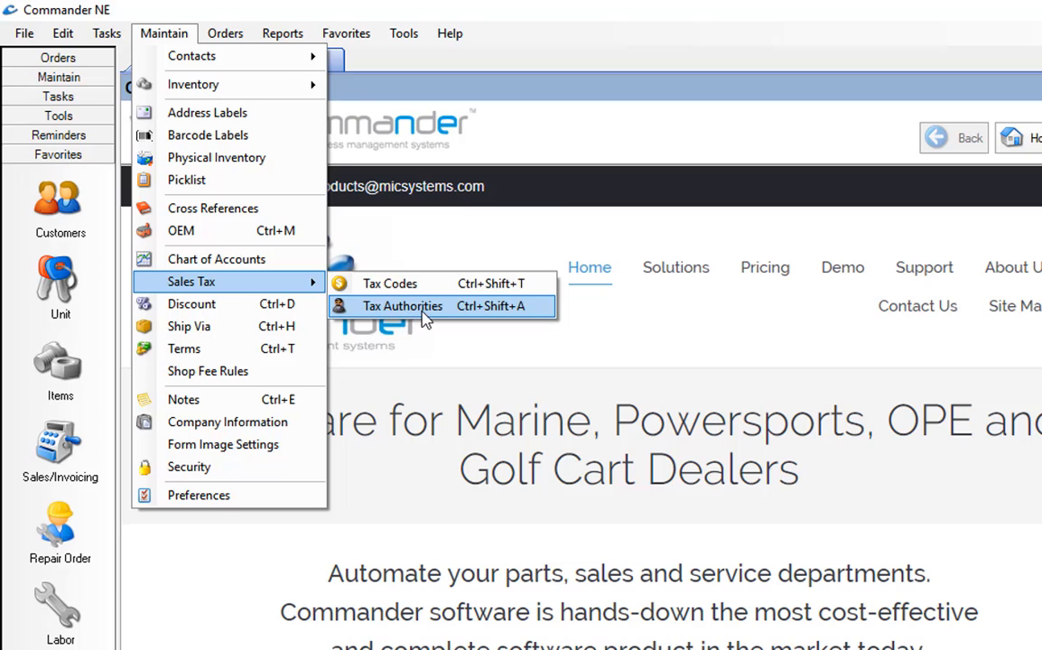
mouse_move(391, 283)
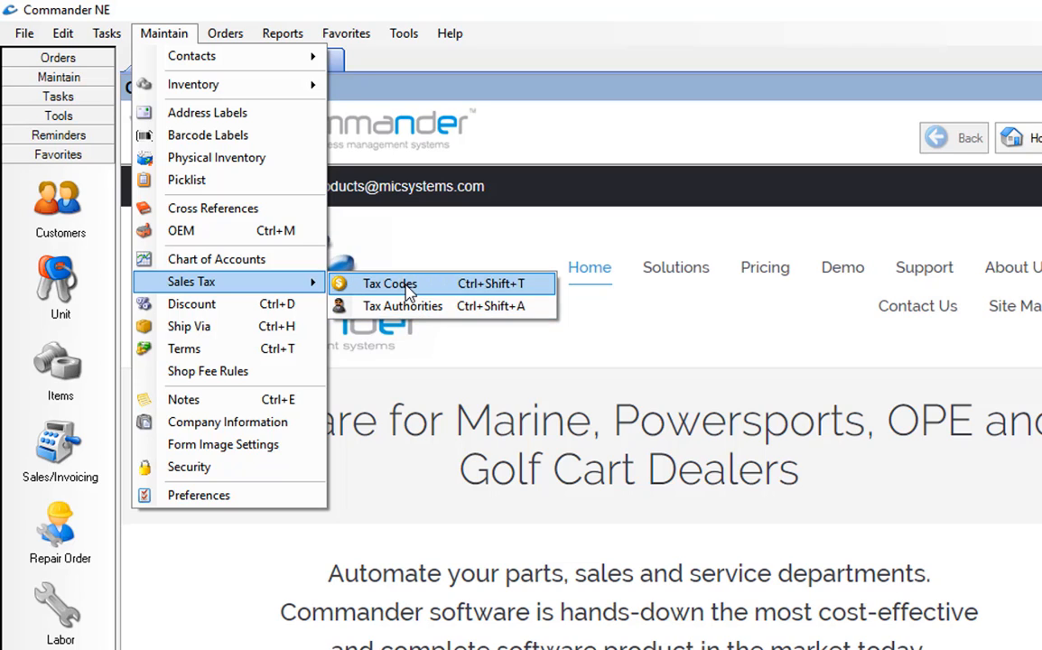
Reach the Tax Codes screen listing three codes, with the exempt code's authority shown
click(390, 284)
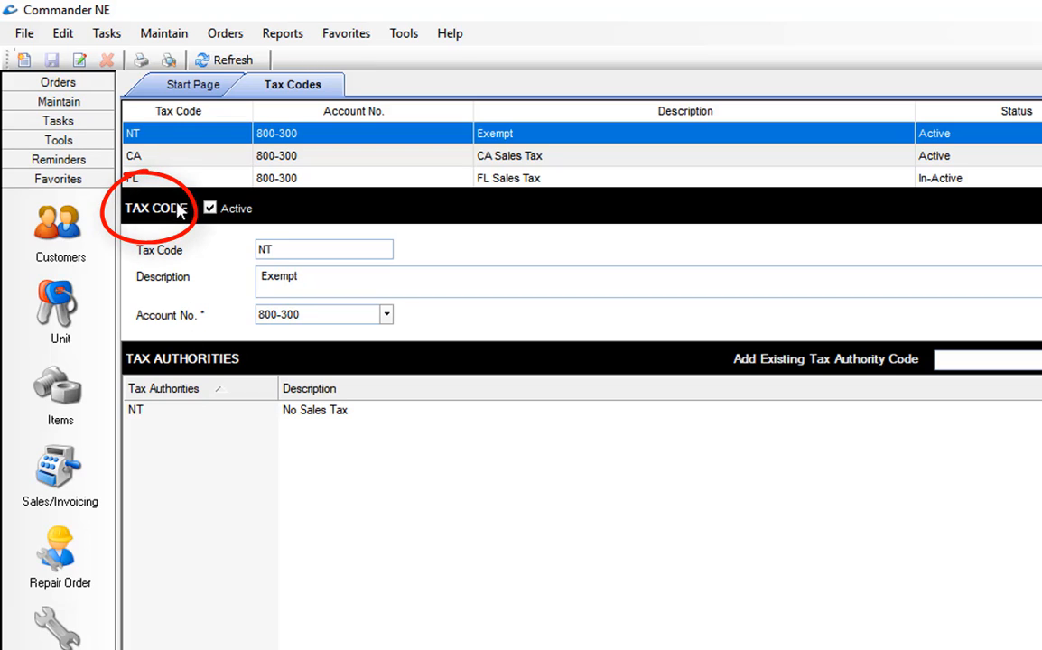
mouse_move(180, 213)
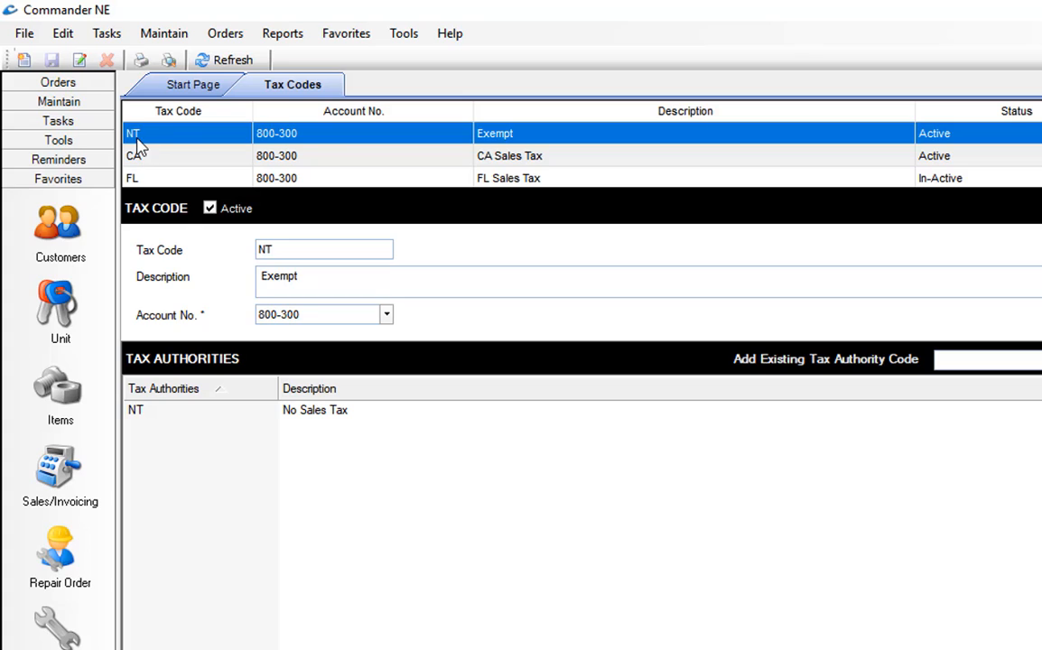
mouse_move(293, 148)
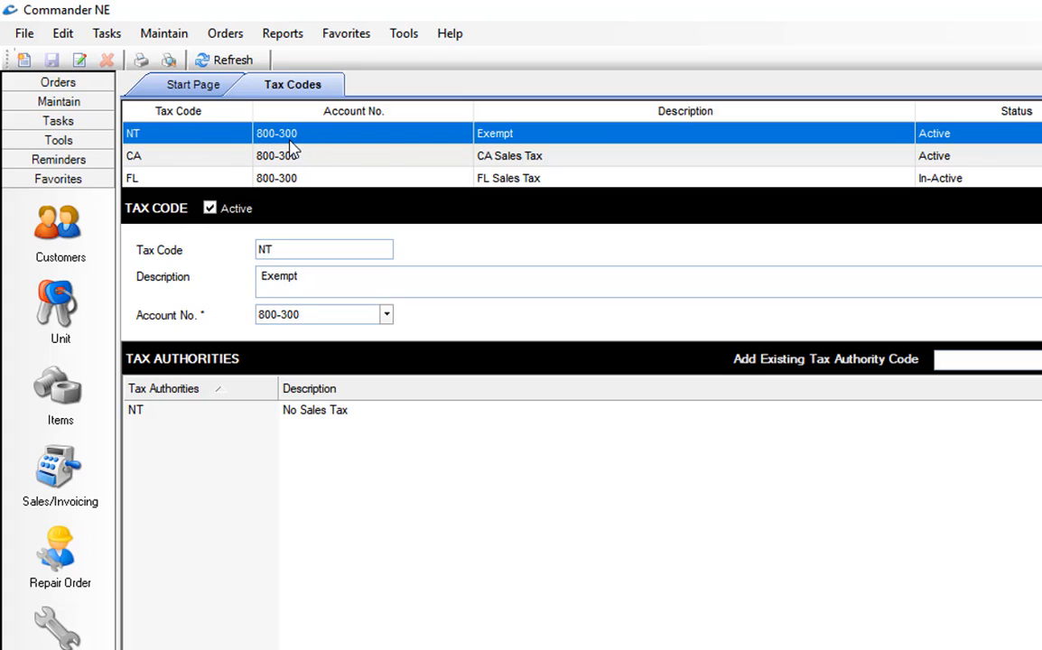
click(323, 250)
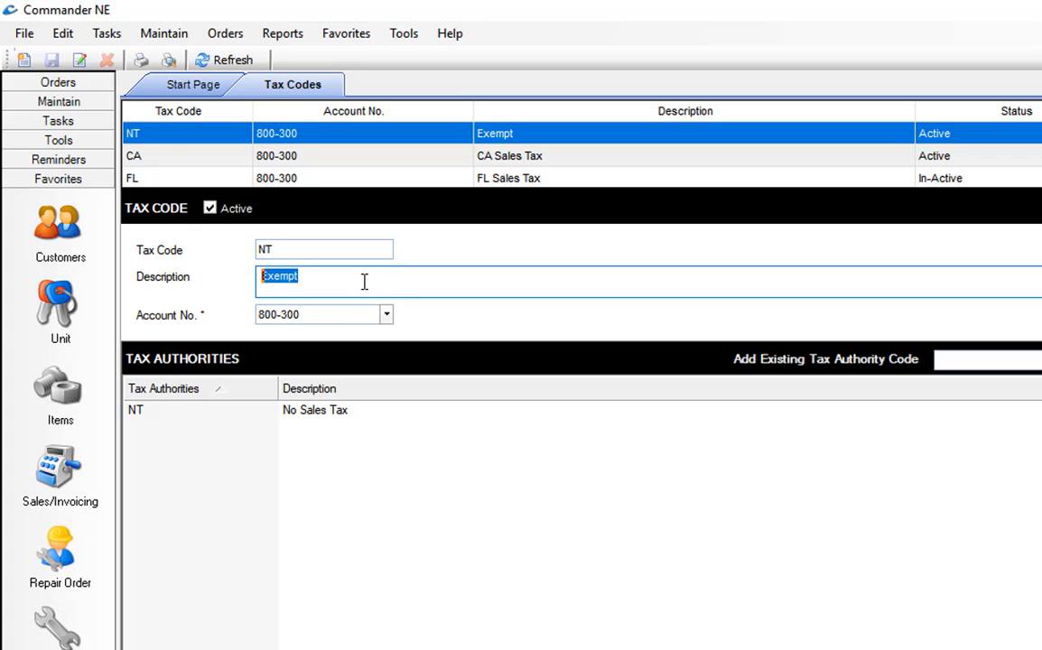
click(322, 314)
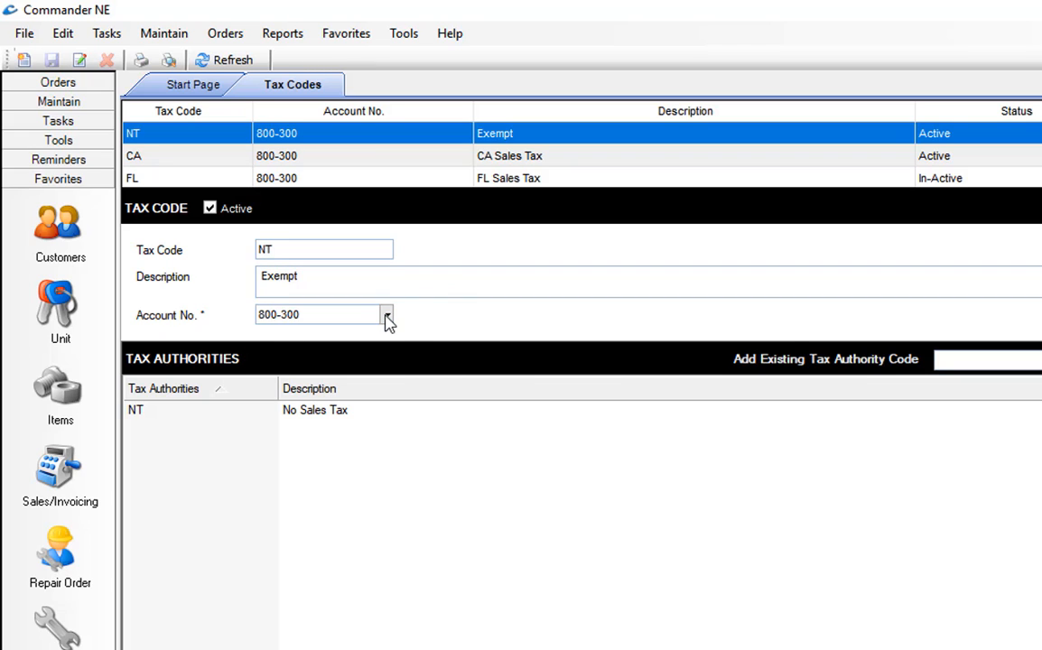
click(387, 314)
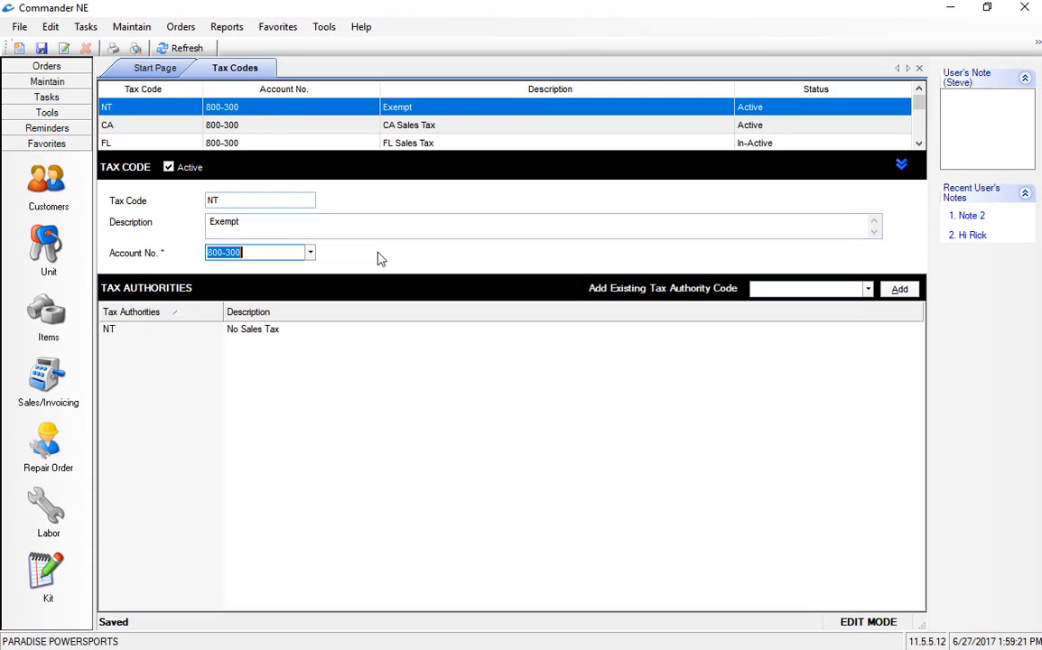
mouse_move(253, 128)
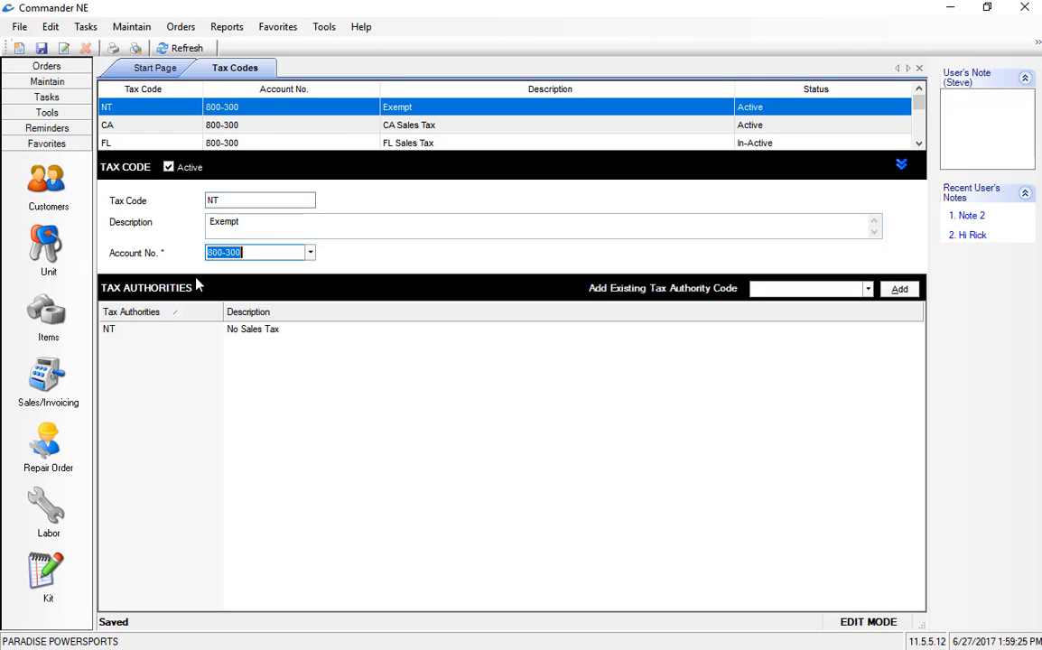
click(271, 329)
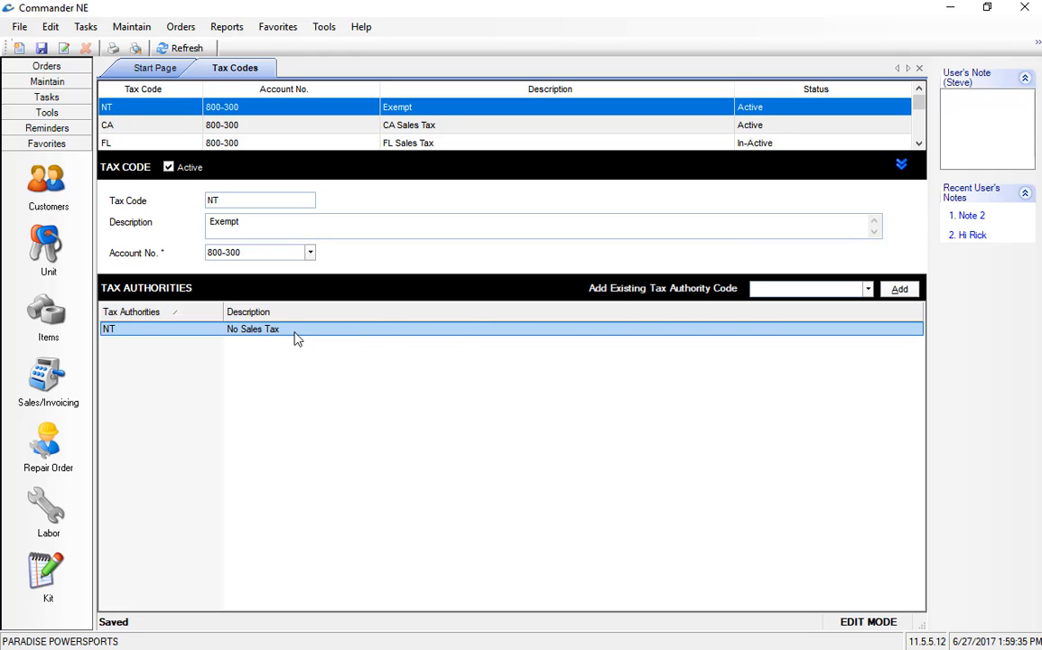
mouse_move(856, 329)
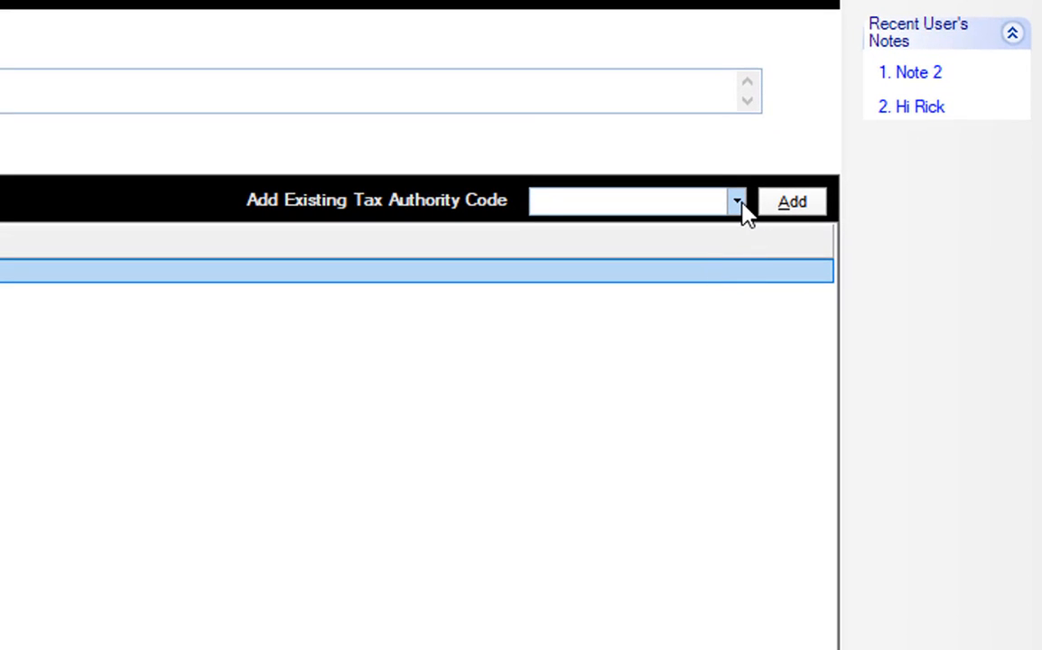
Select the NT (No Sales Tax) authority, review its 0% single rate, and leave it unchanged
click(737, 201)
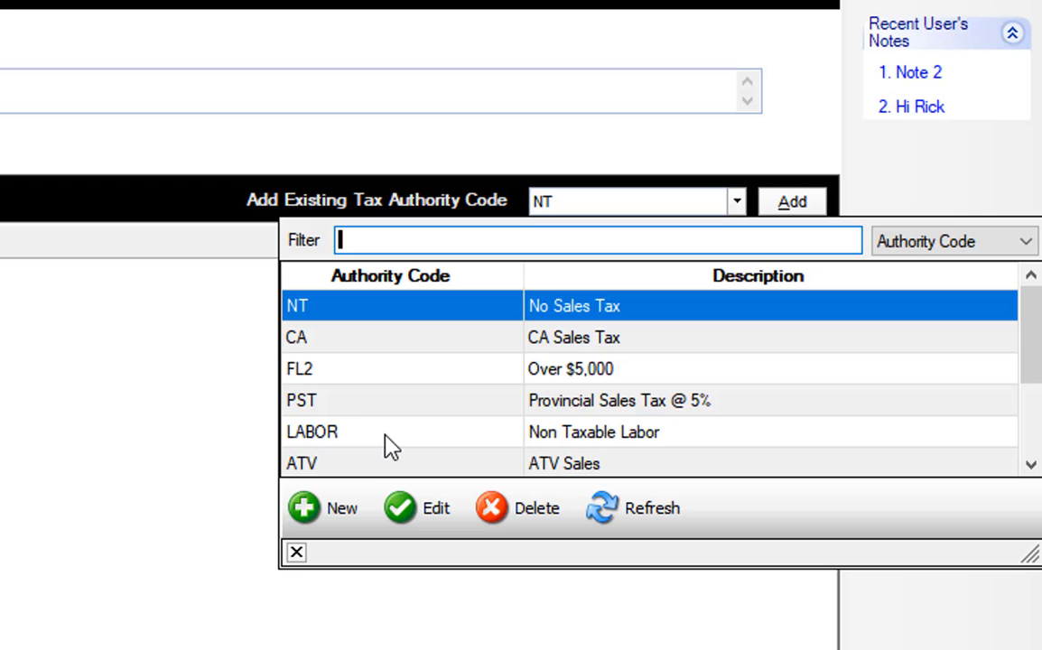
mouse_move(592, 311)
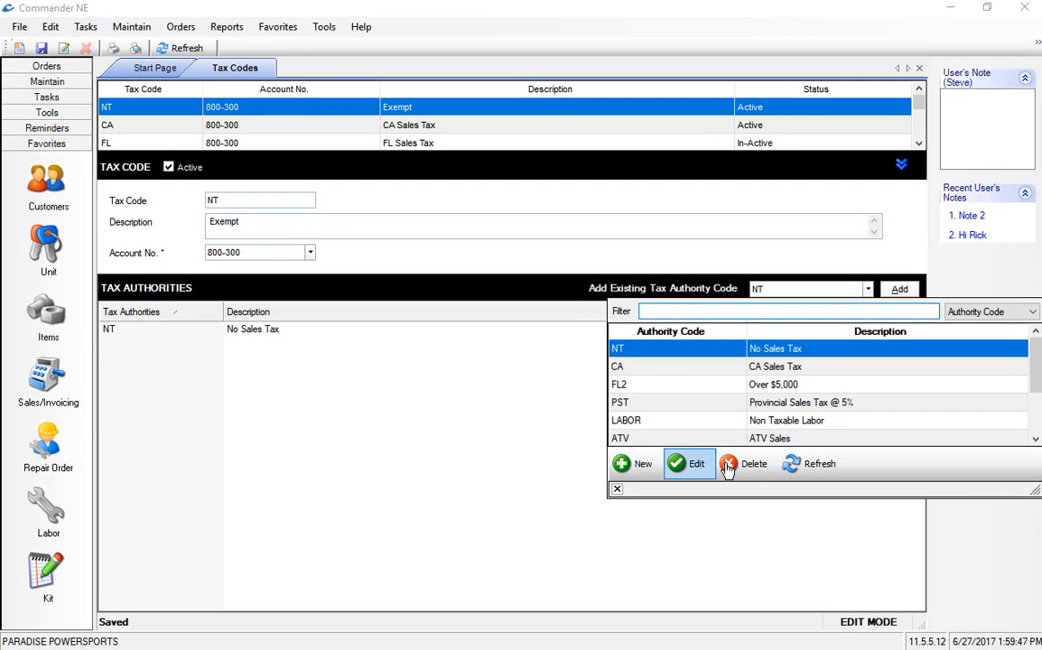
click(697, 463)
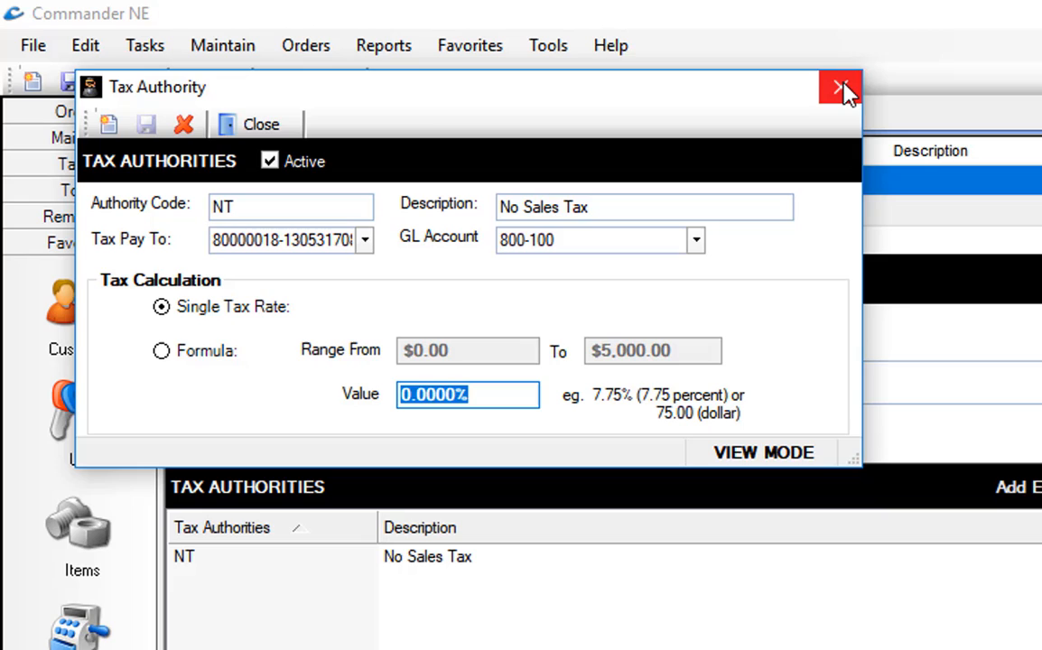
click(842, 87)
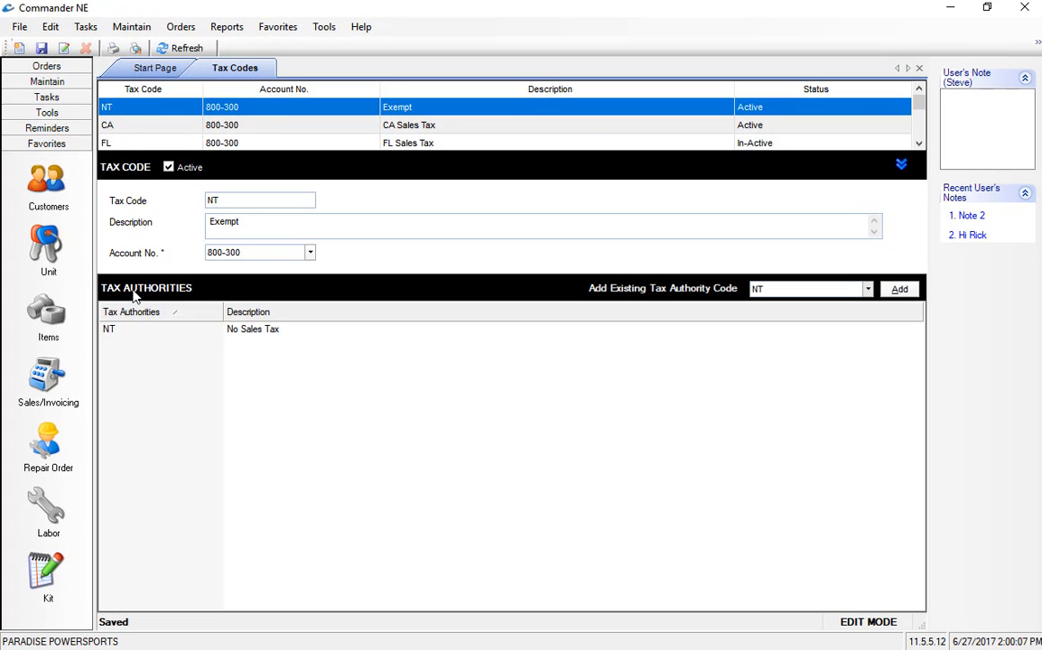
click(108, 124)
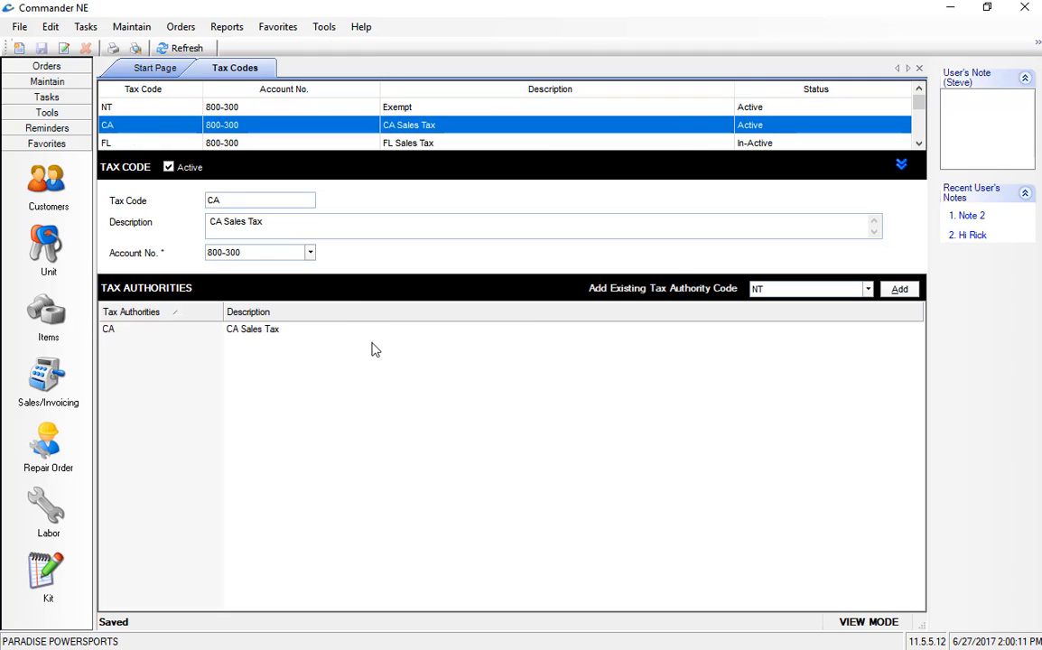
mouse_move(260, 134)
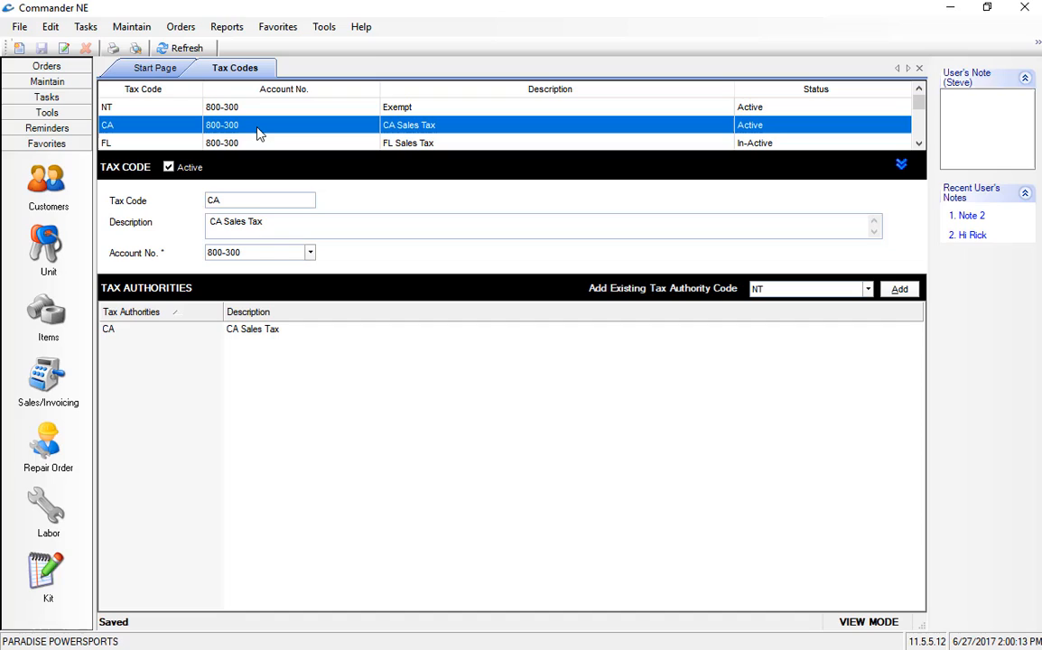
mouse_move(141, 340)
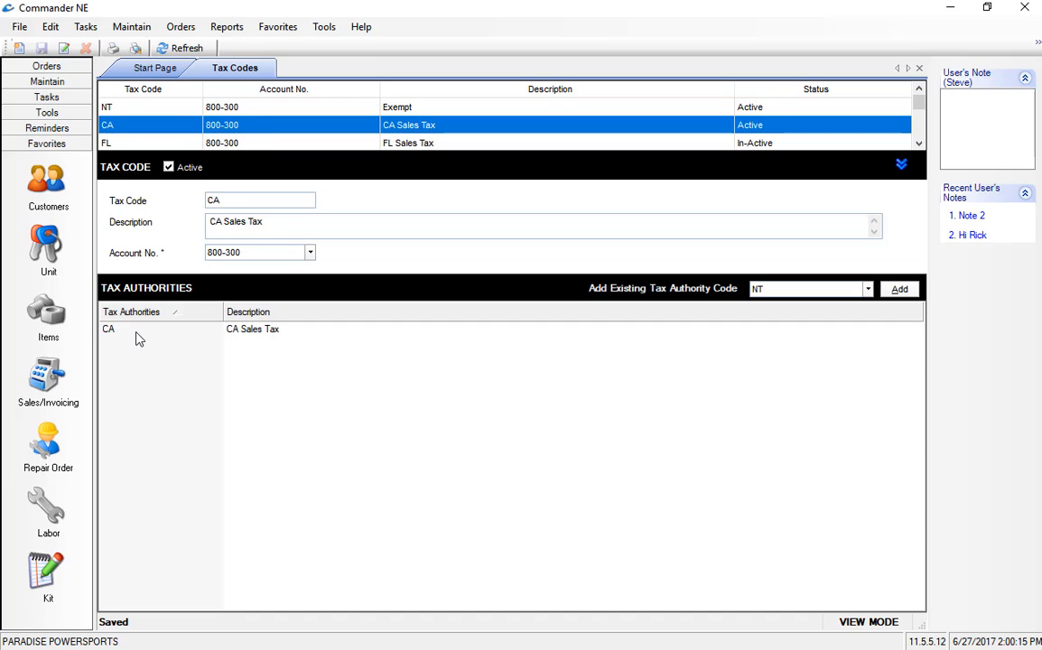
click(108, 329)
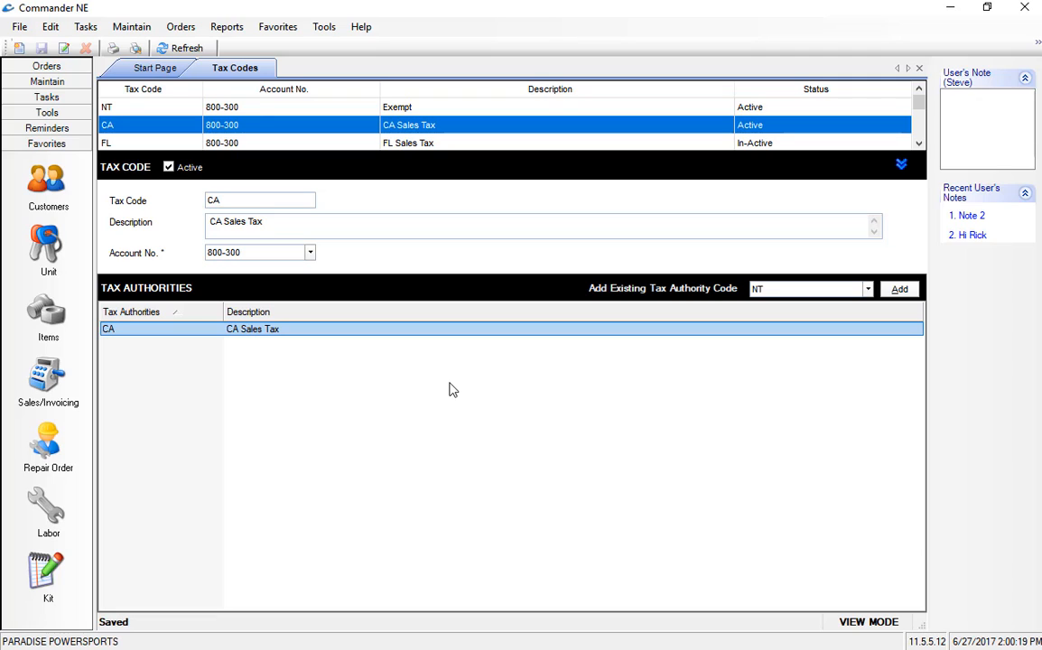
mouse_move(869, 307)
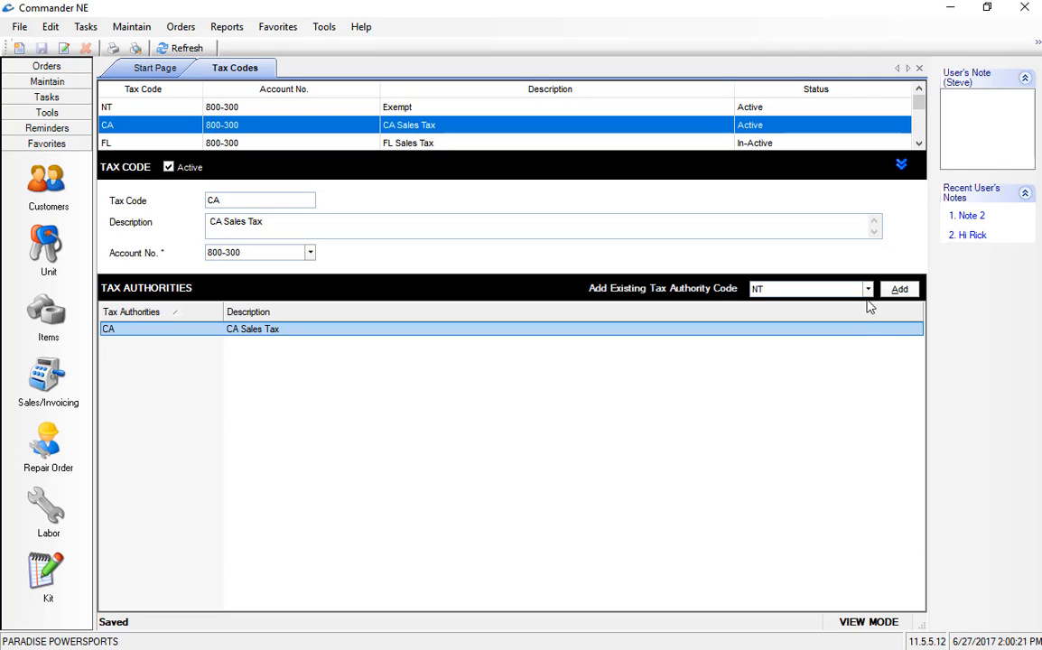
click(867, 289)
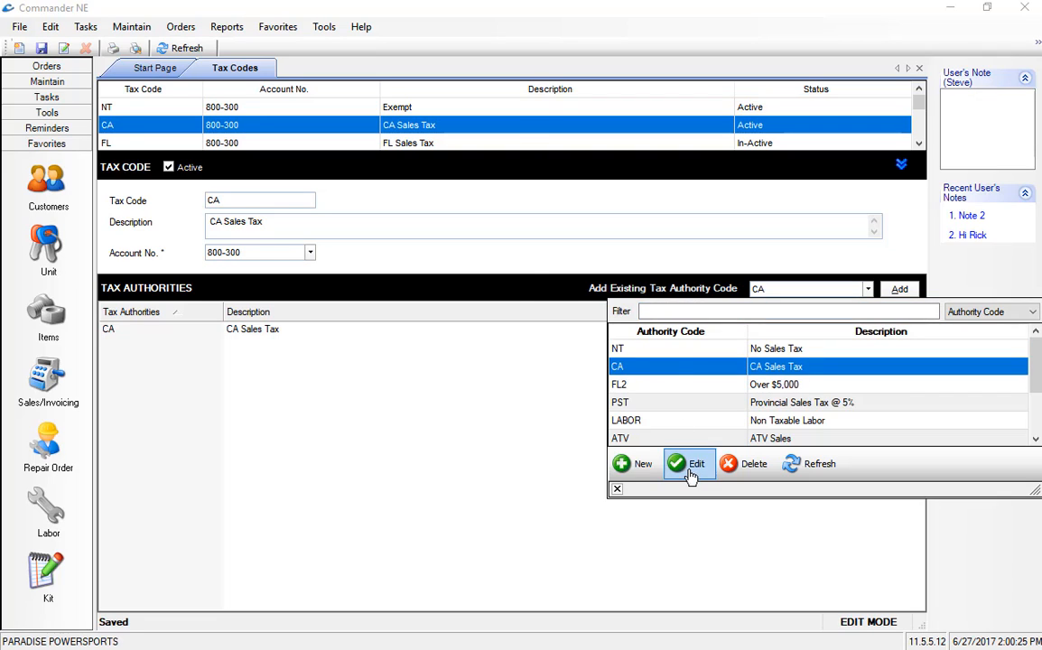
click(698, 463)
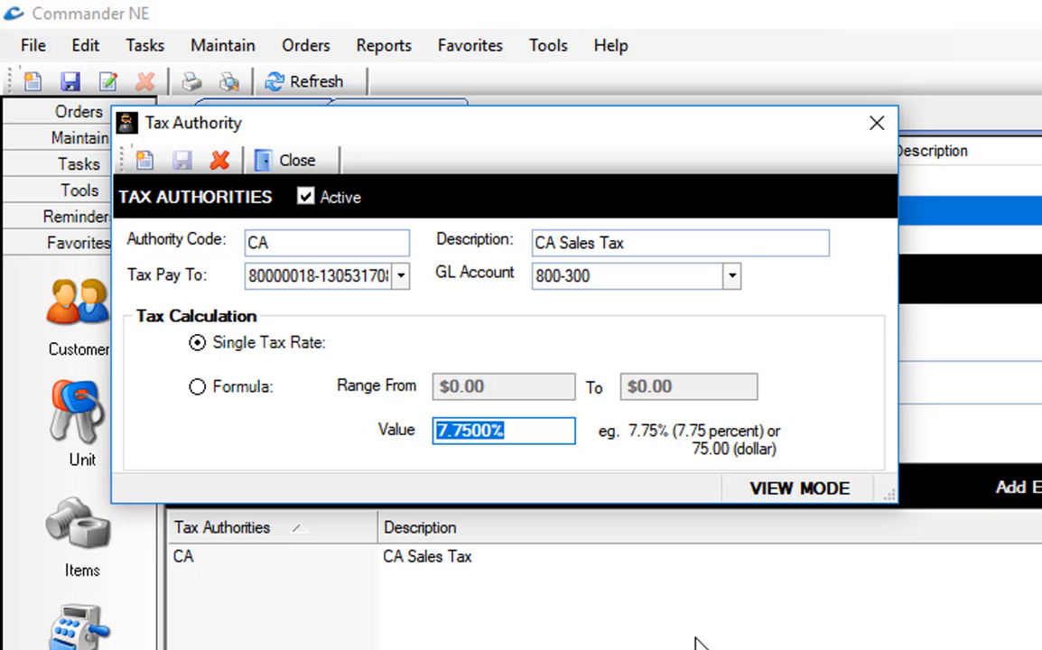
mouse_move(932, 386)
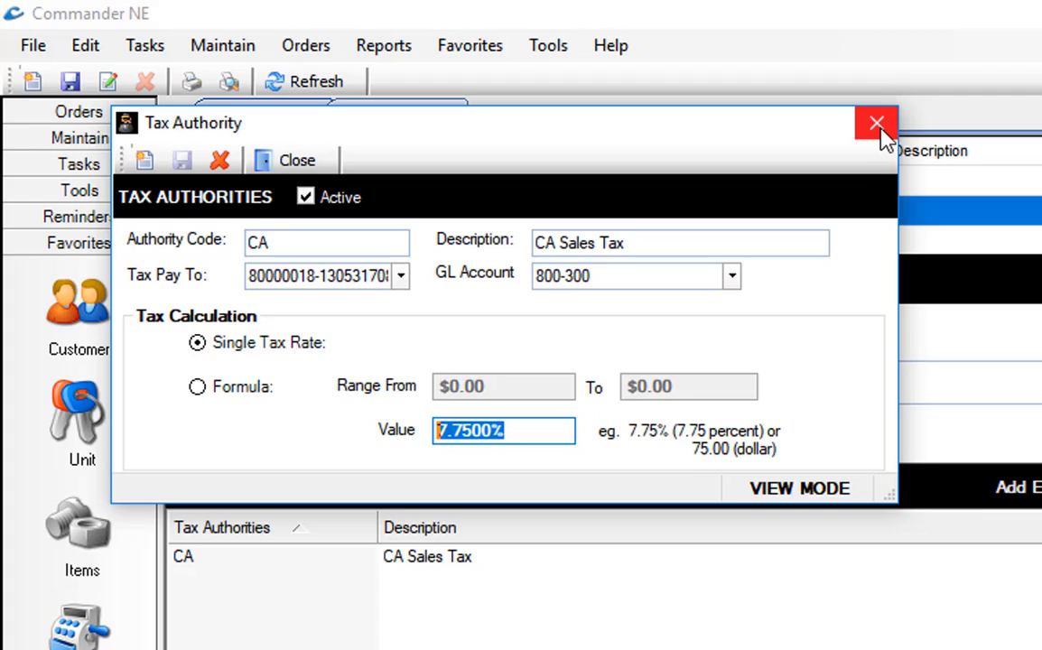
click(875, 123)
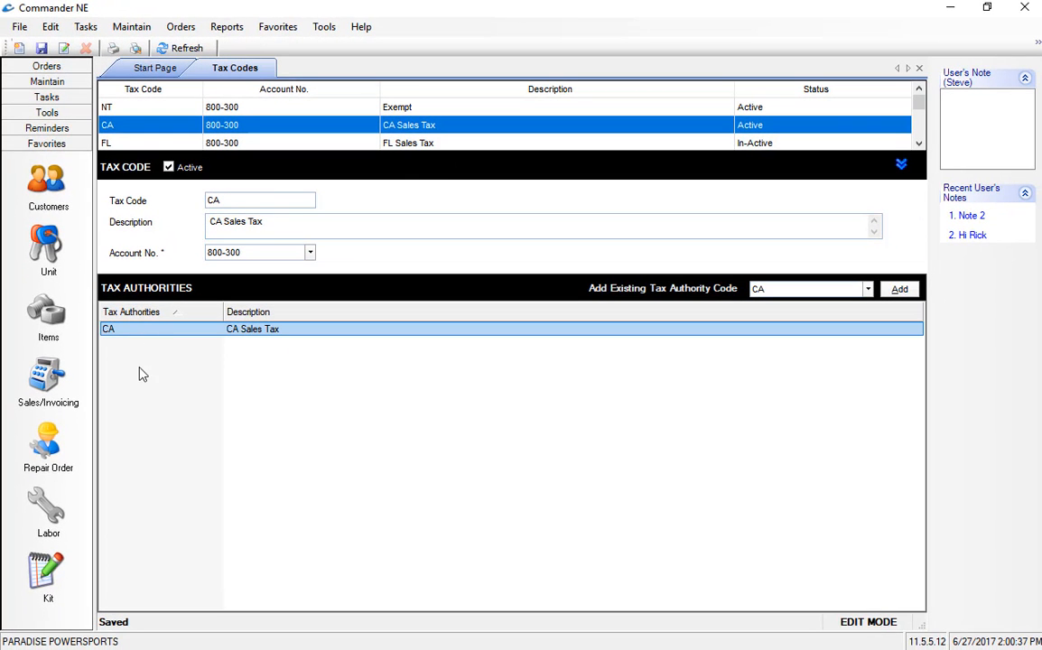
mouse_move(152, 133)
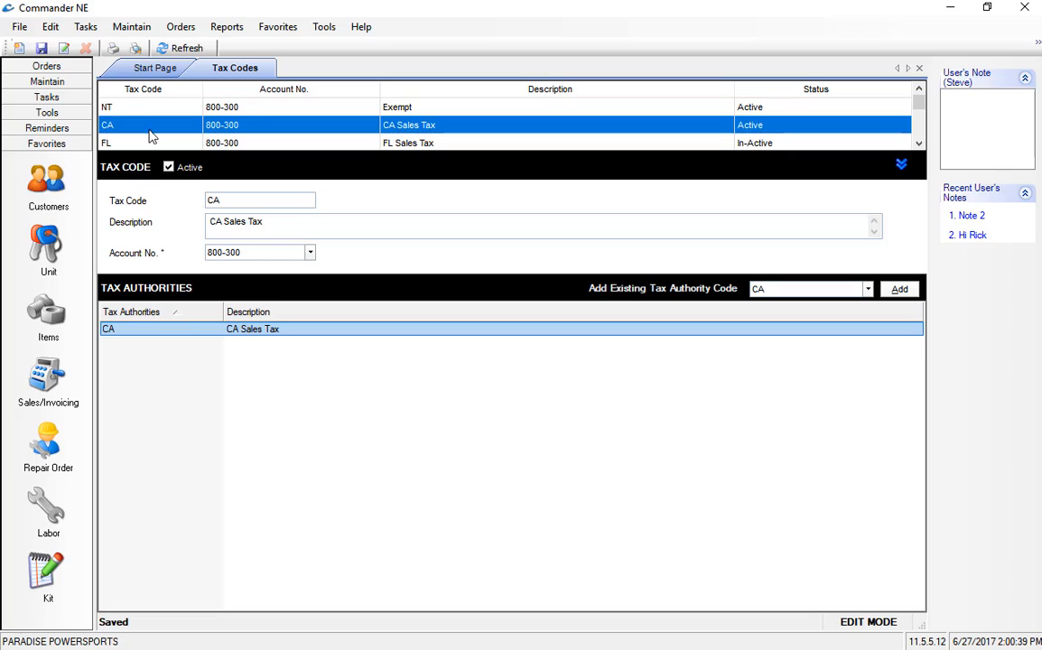
mouse_move(182, 365)
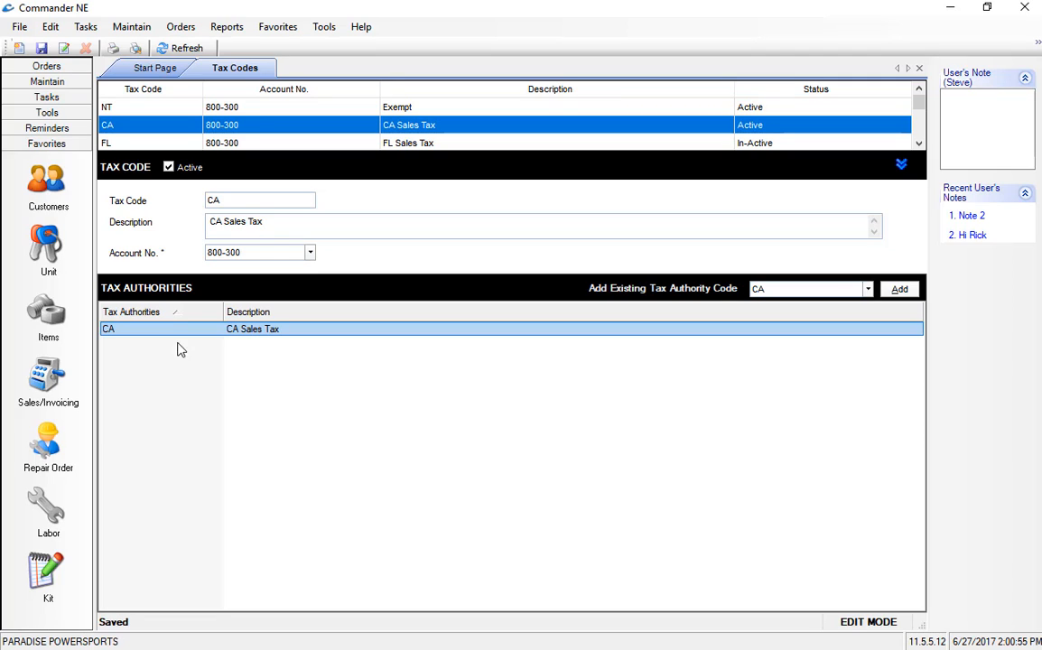
mouse_move(148, 390)
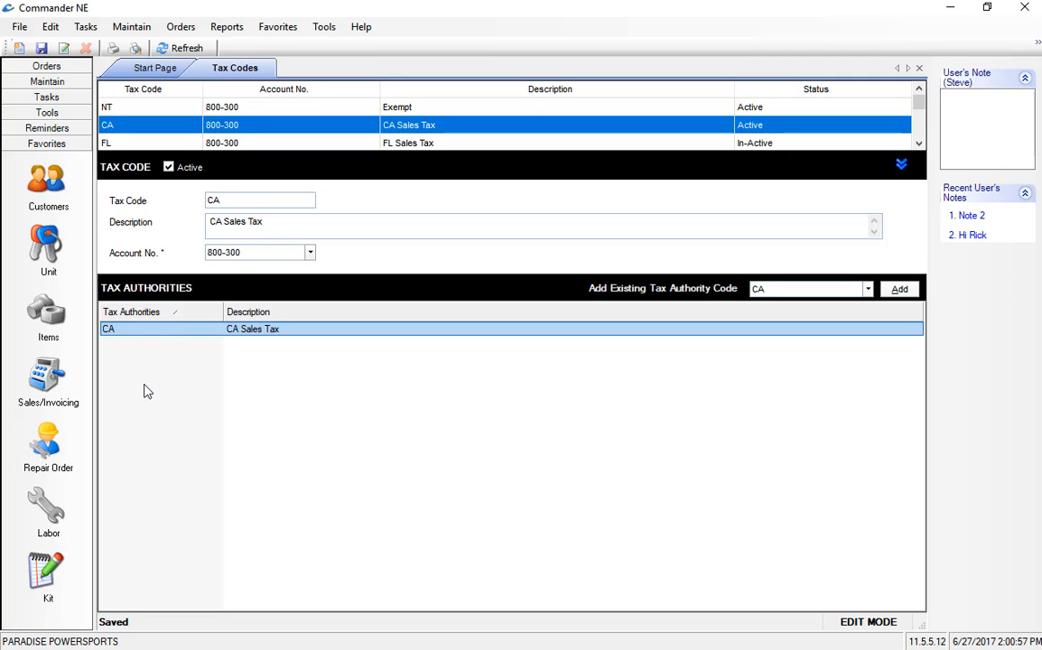
mouse_move(227, 422)
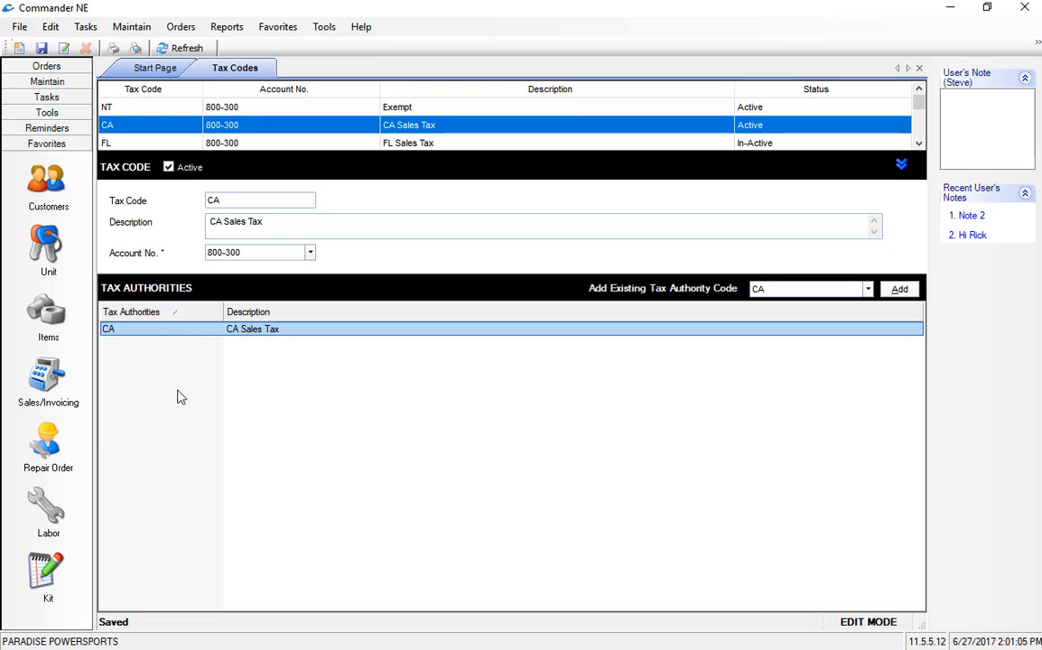
mouse_move(315, 509)
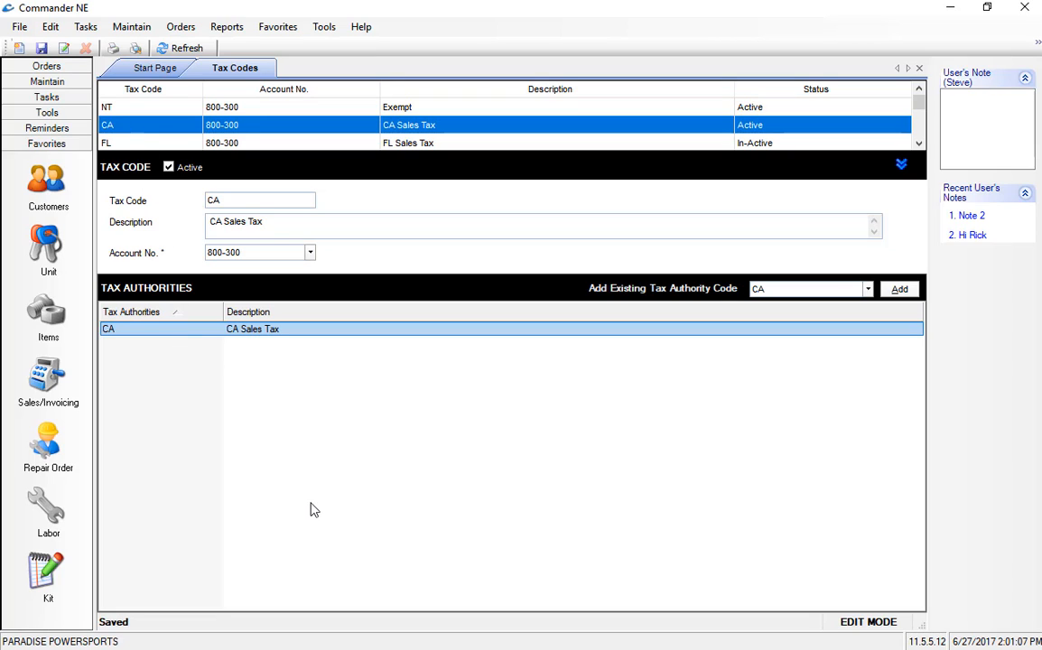
mouse_move(298, 491)
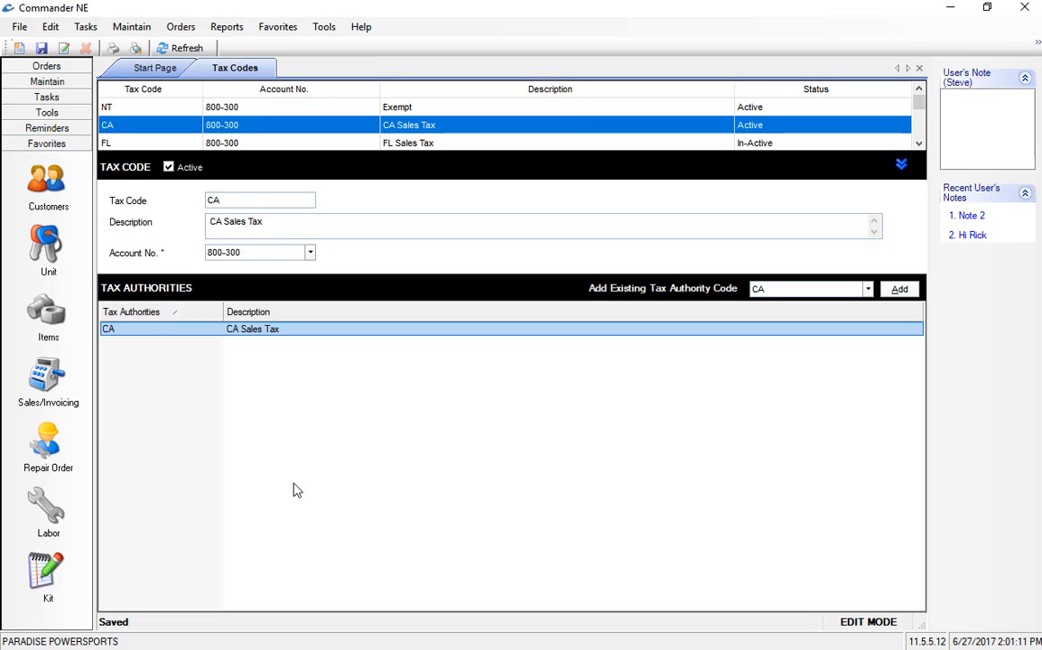
mouse_move(154, 351)
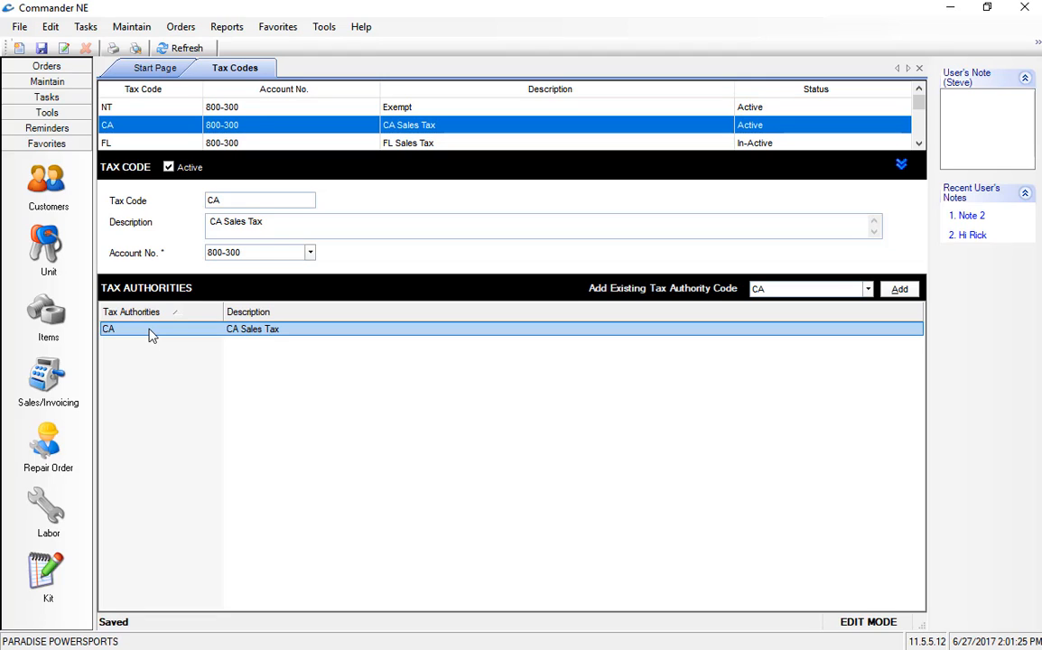
mouse_move(47, 180)
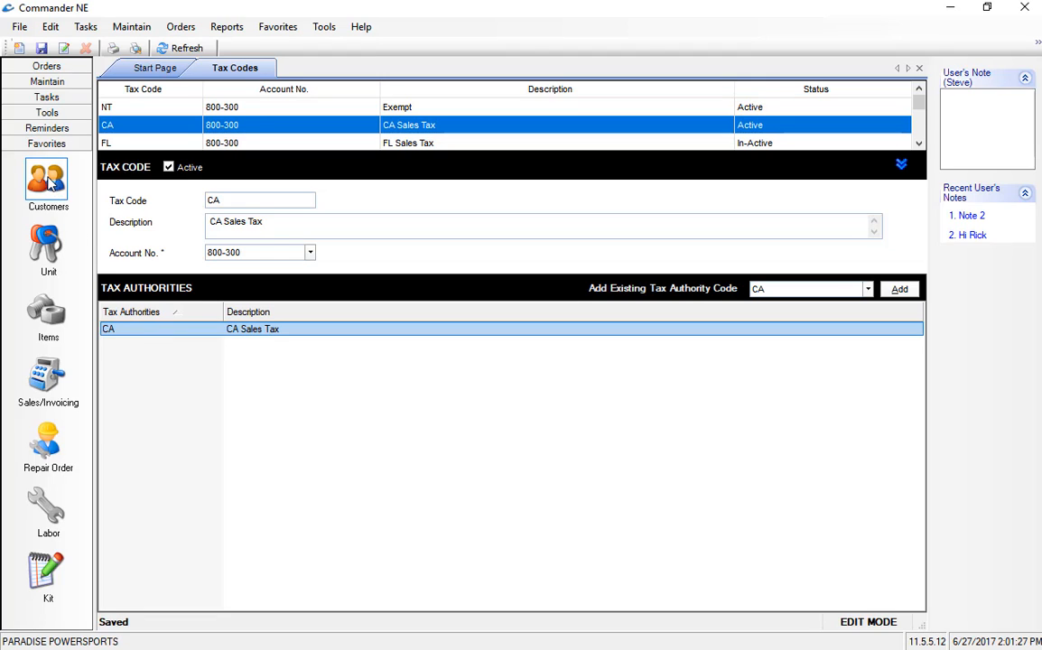
On a customer record, refresh the Tax Code choices and set it to CA - CA Sales Tax
click(47, 180)
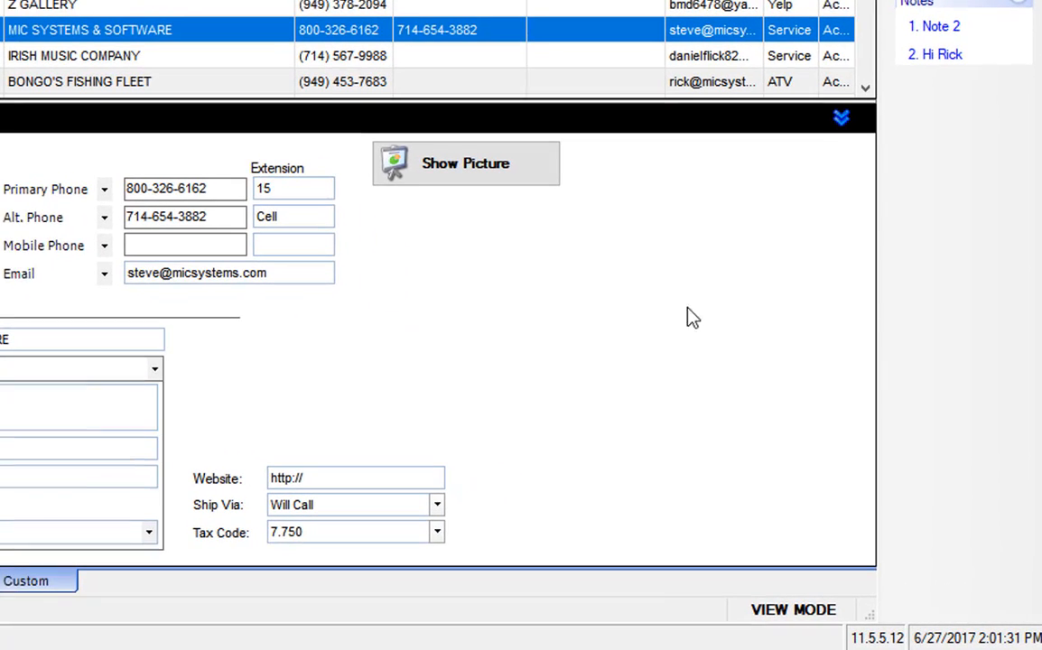
click(434, 531)
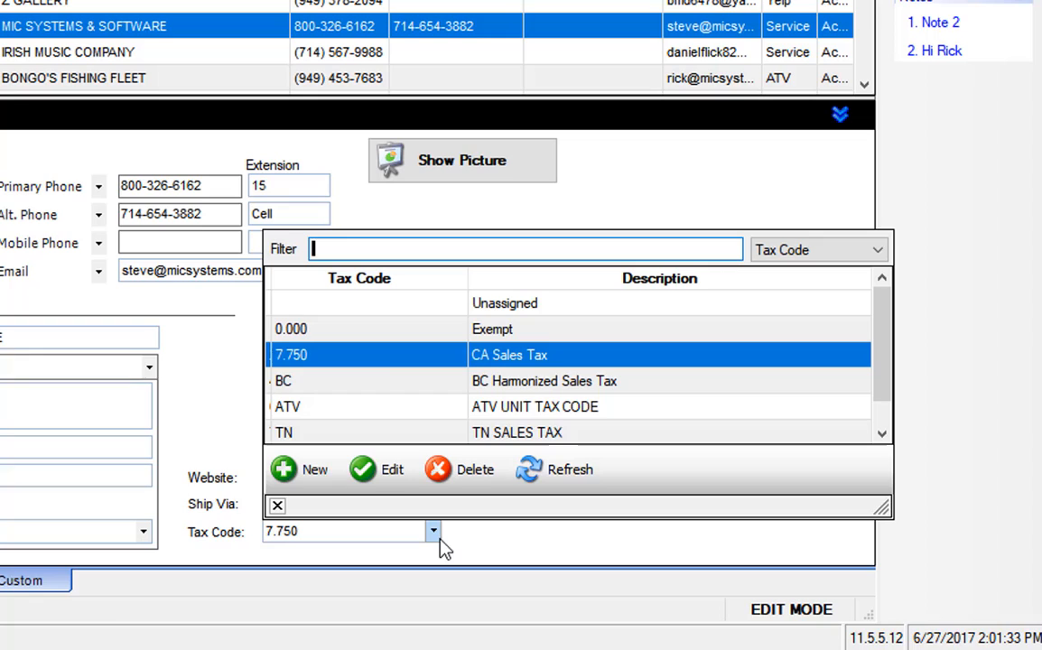
mouse_move(353, 407)
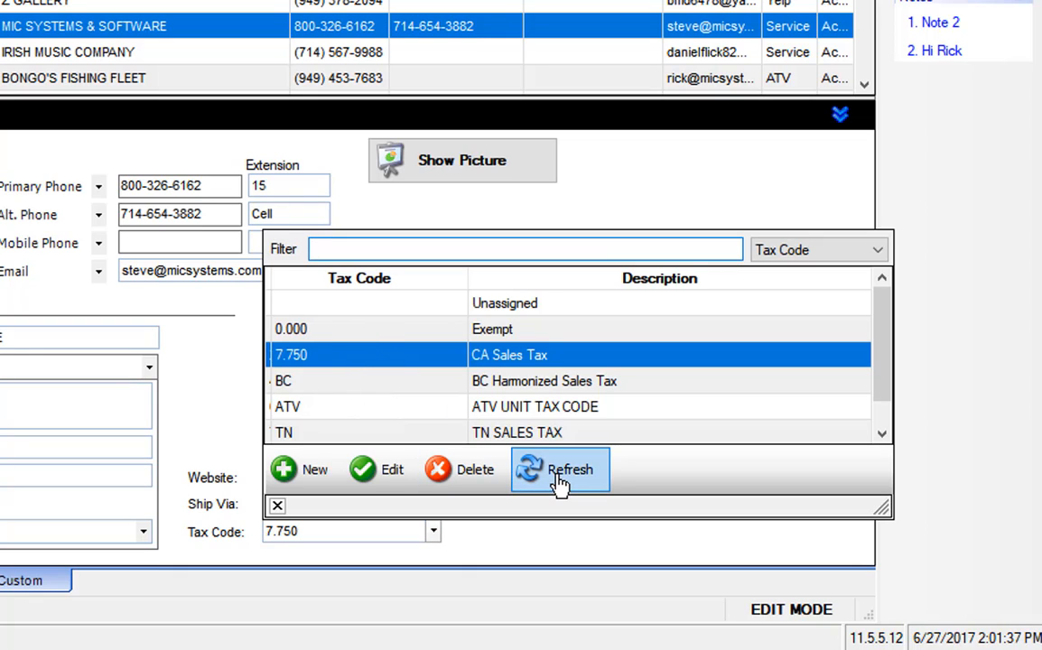
click(560, 469)
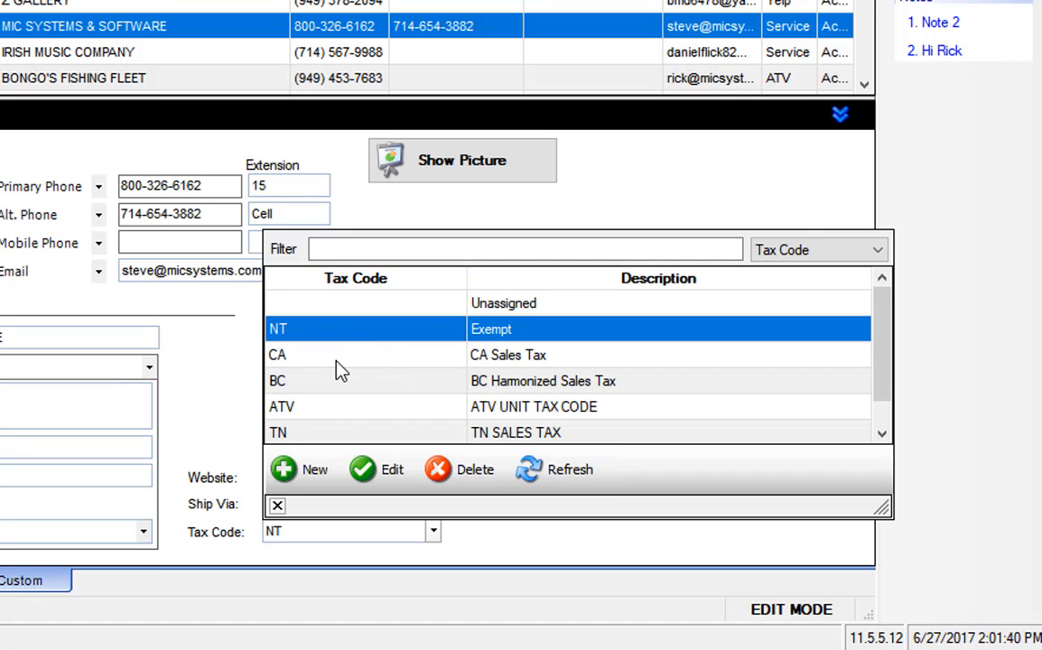
click(361, 354)
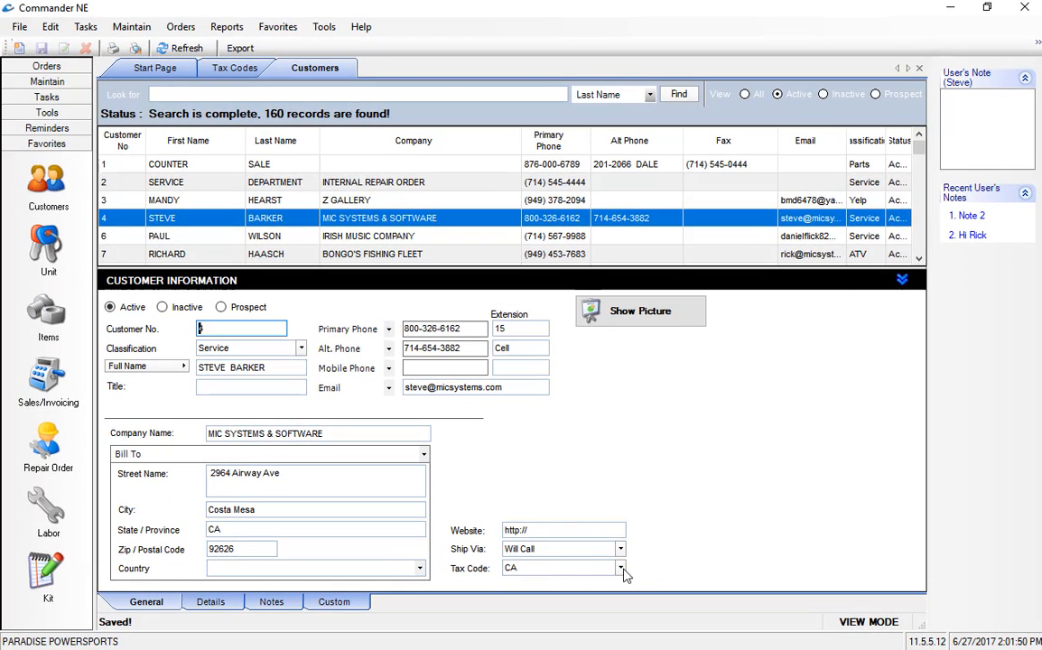
click(621, 567)
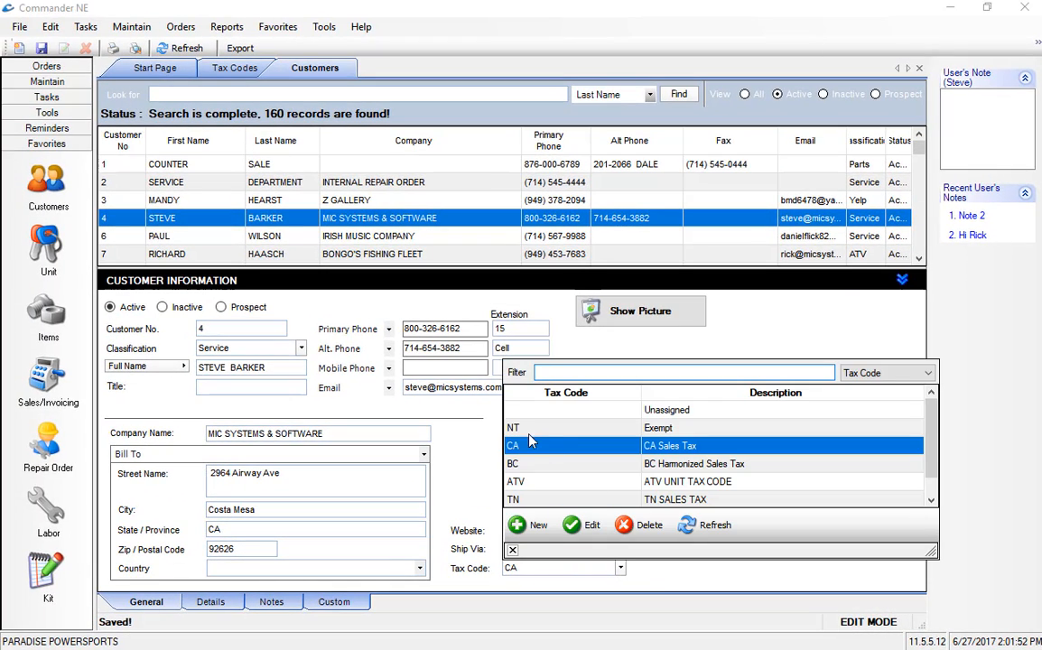
click(513, 426)
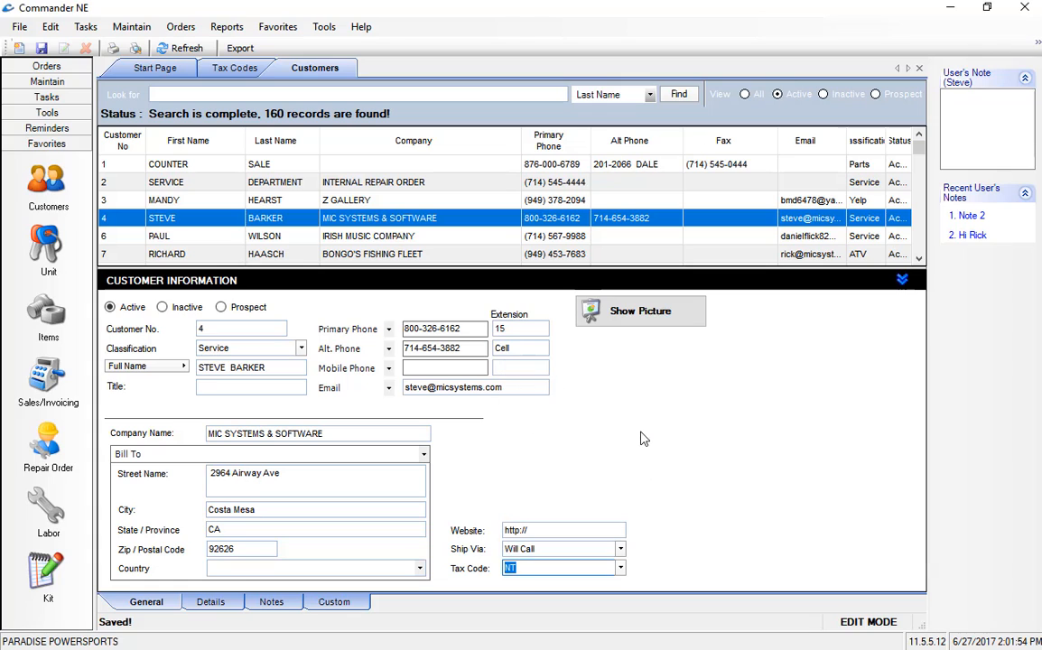